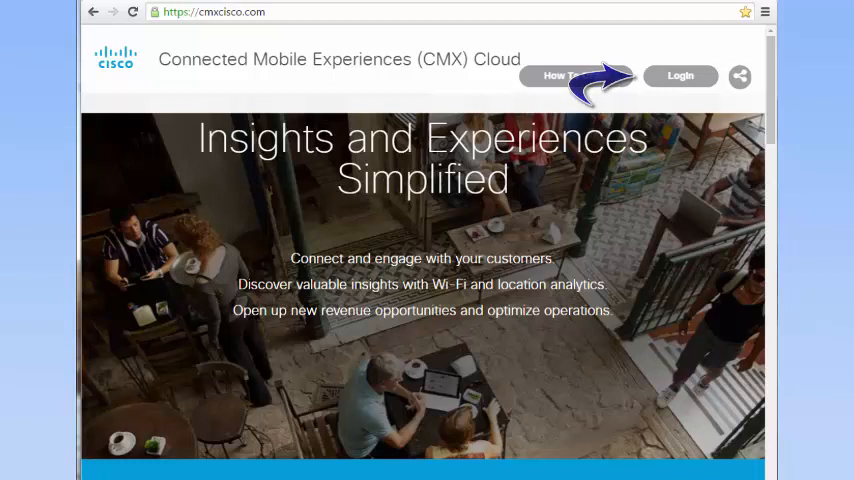
left_click(680, 76)
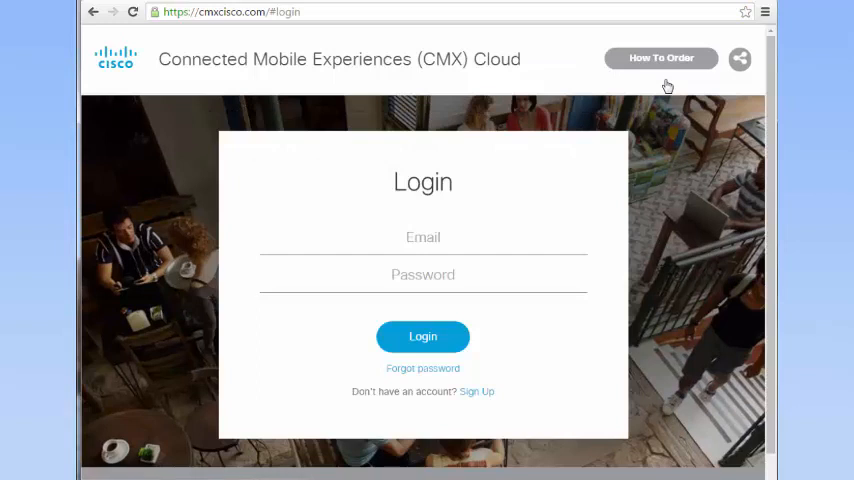
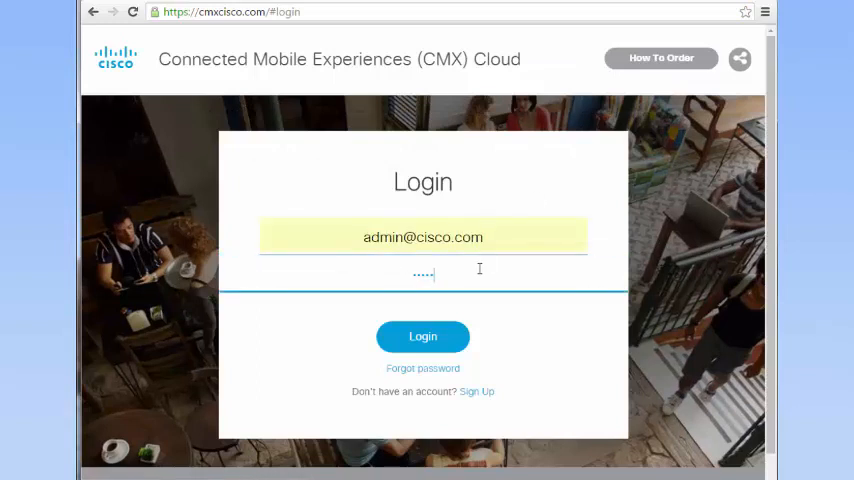
left_click(422, 336)
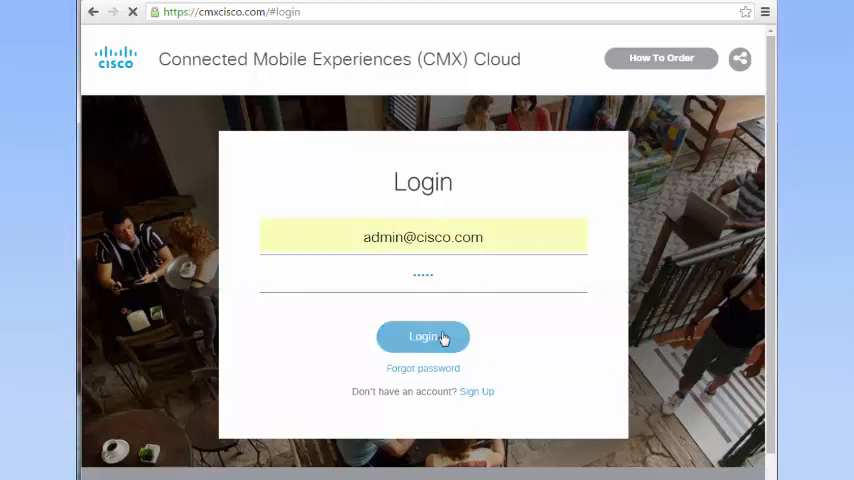
left_click(422, 336)
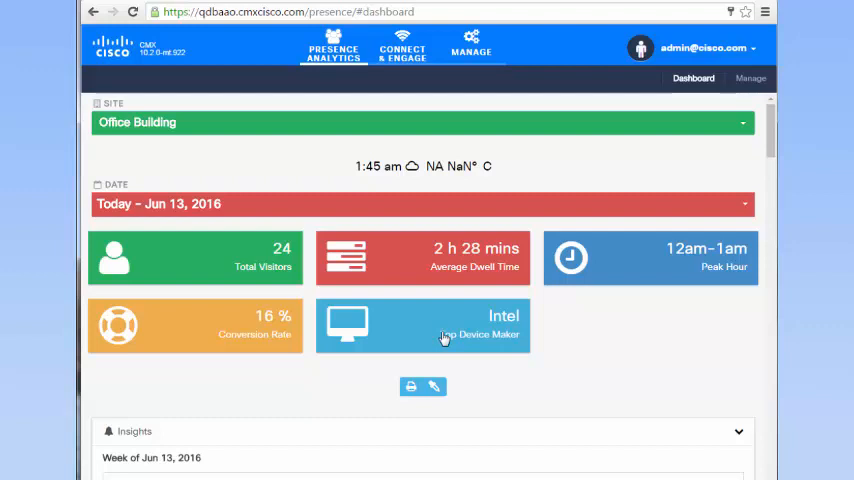
Step: Go to Connect & Engage and show the Library's Templates tab
left_click(402, 48)
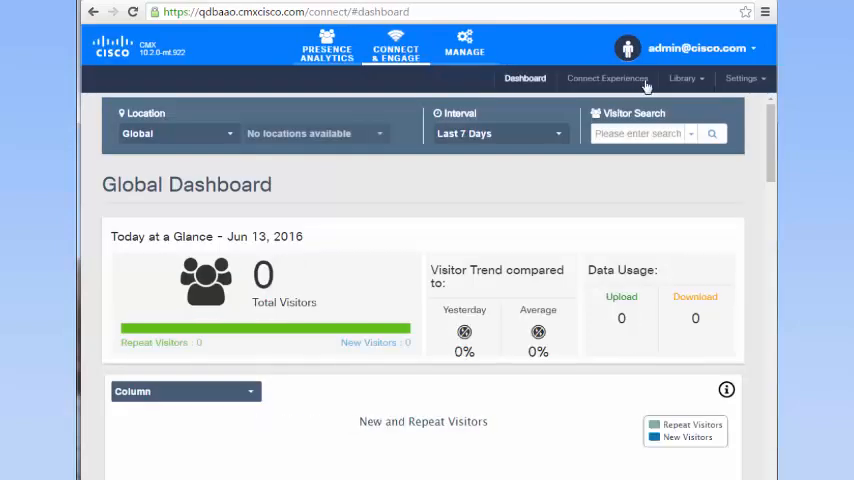
left_click(683, 78)
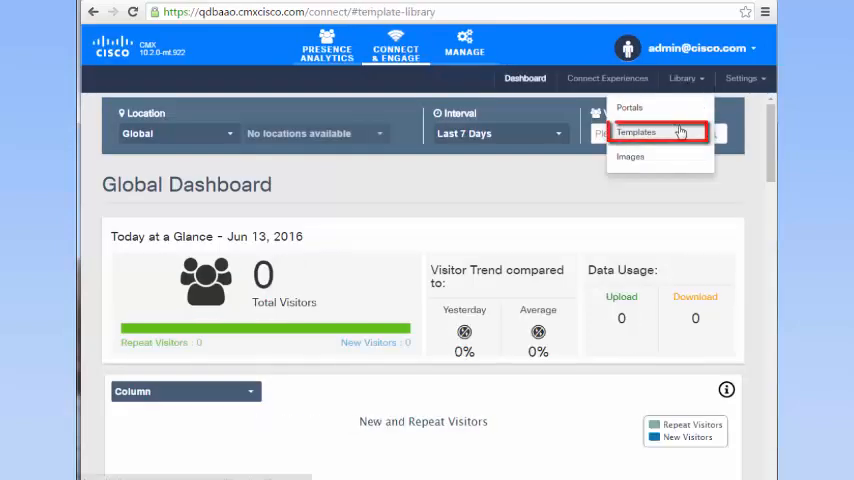
left_click(636, 131)
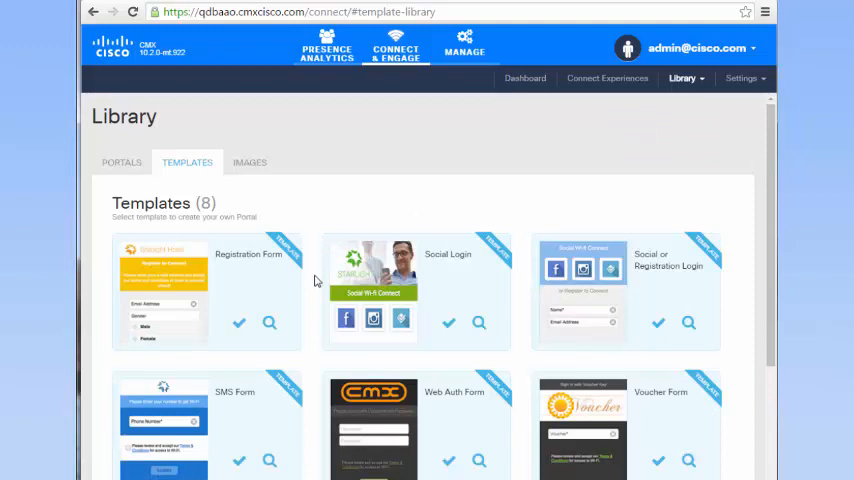
mouse_move(239, 323)
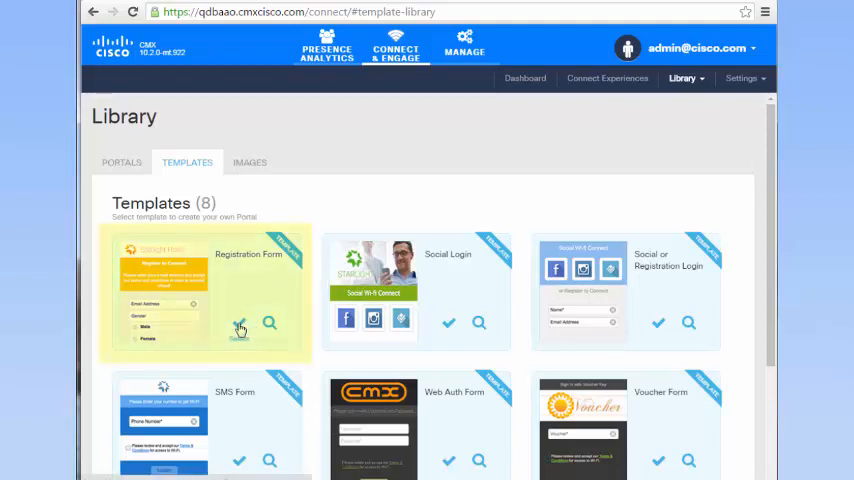
Step: Create a portal named 'name' from the Registration Form template
left_click(240, 328)
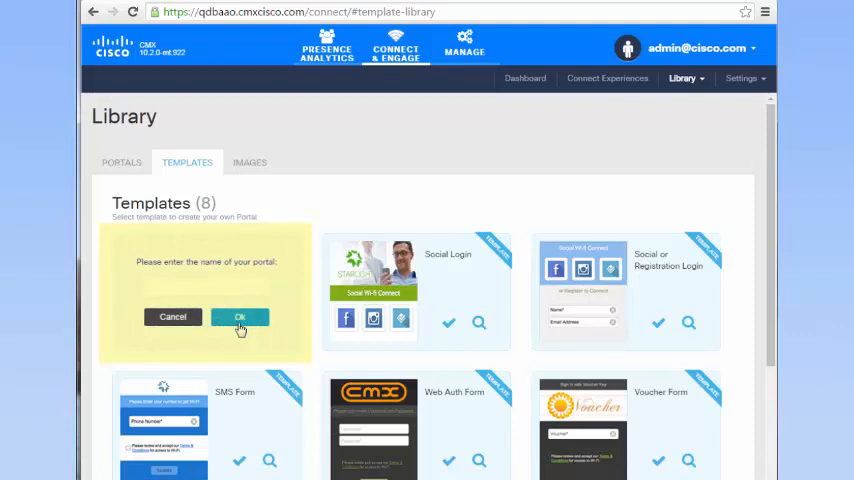
left_click(205, 289)
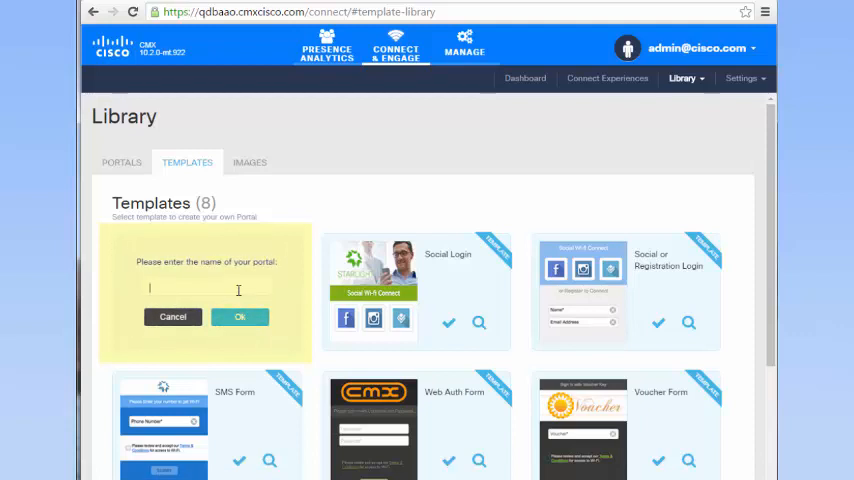
type("name")
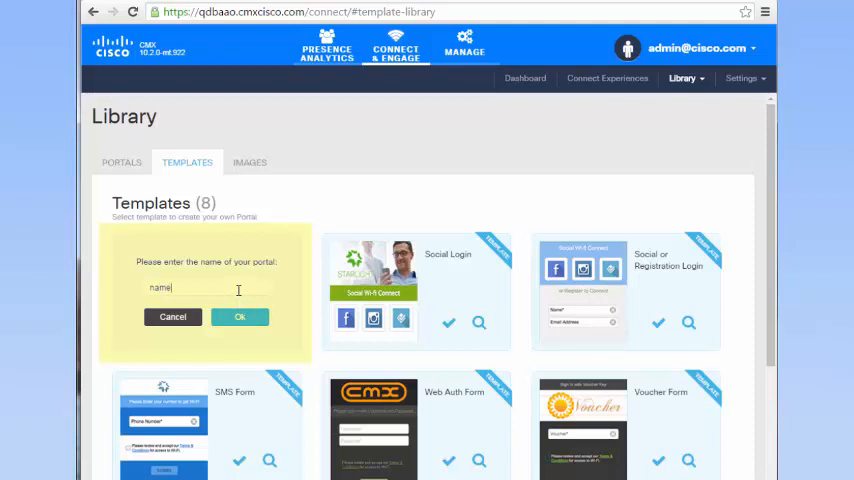
left_click(240, 317)
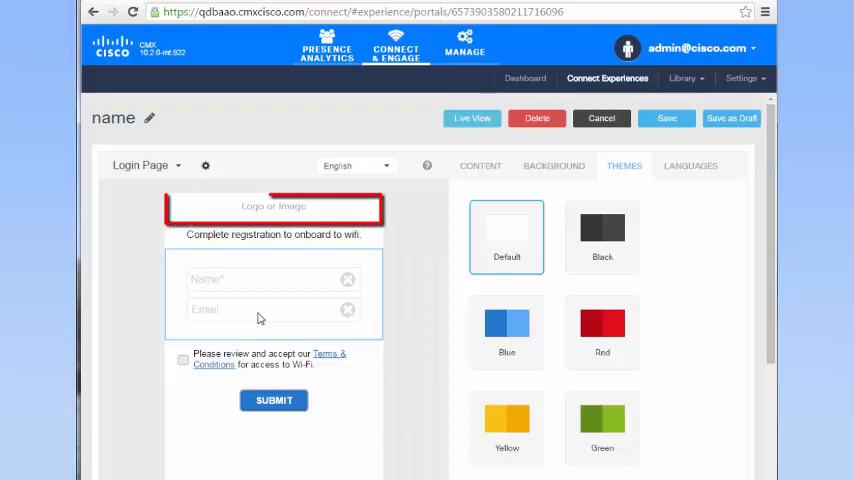
Step: Set the blue magnifier image as the page logo and begin an image upload
left_click(273, 207)
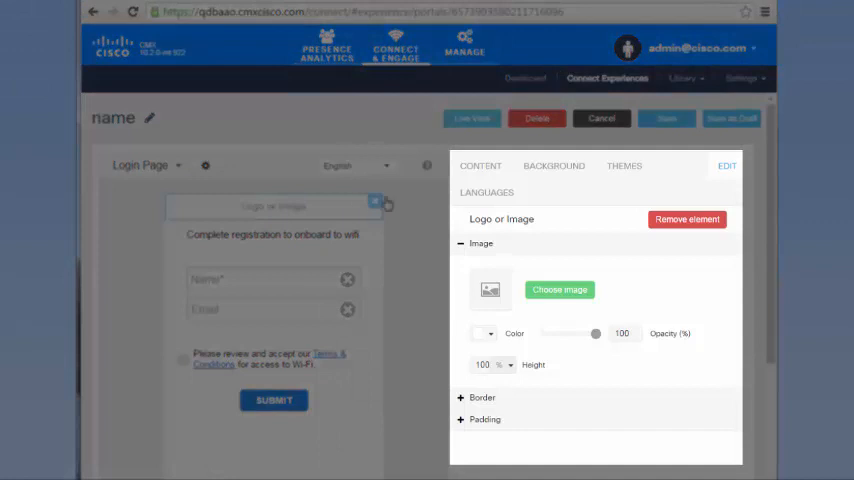
mouse_move(578, 206)
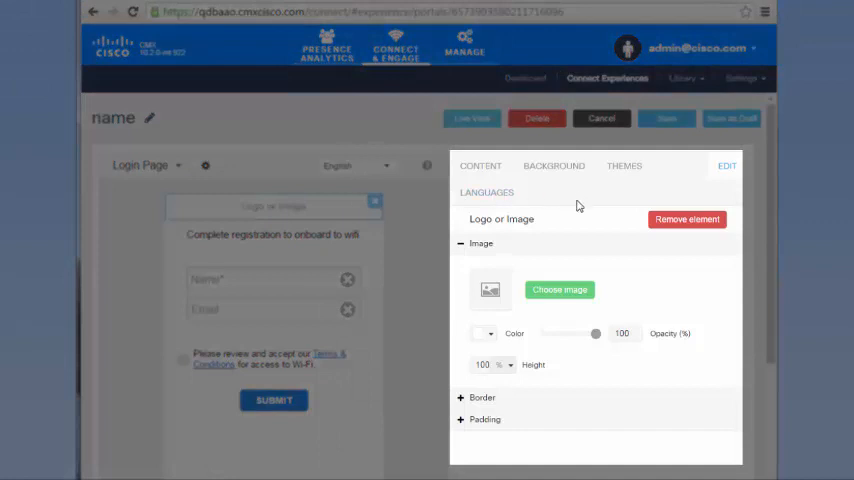
mouse_move(559, 289)
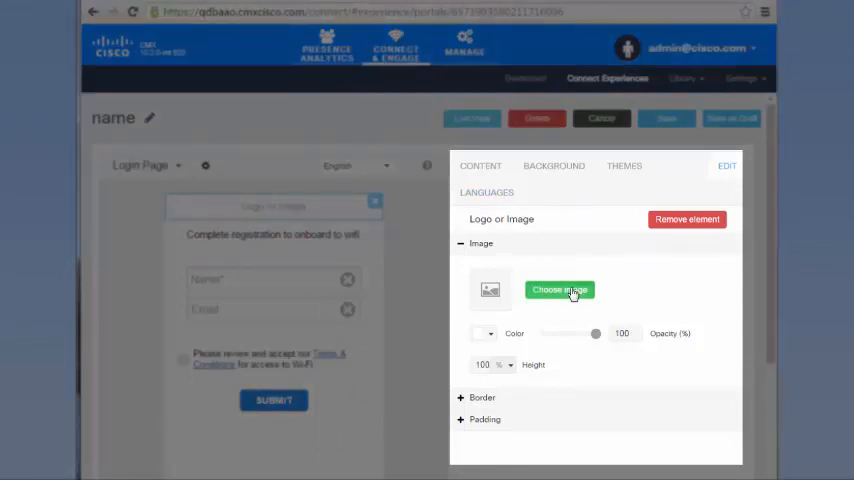
left_click(559, 289)
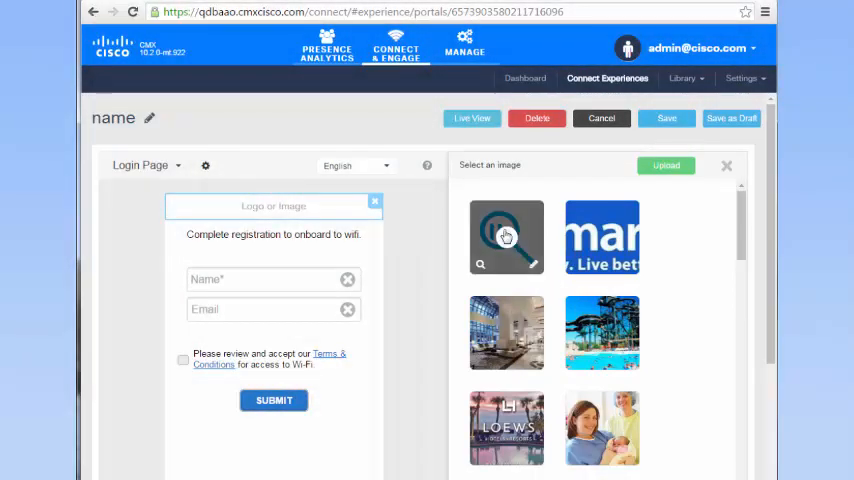
left_click(506, 237)
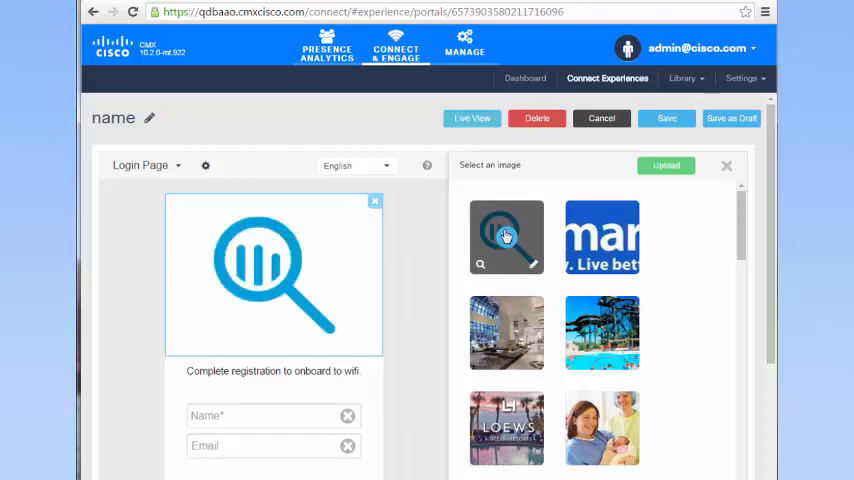
left_click(665, 165)
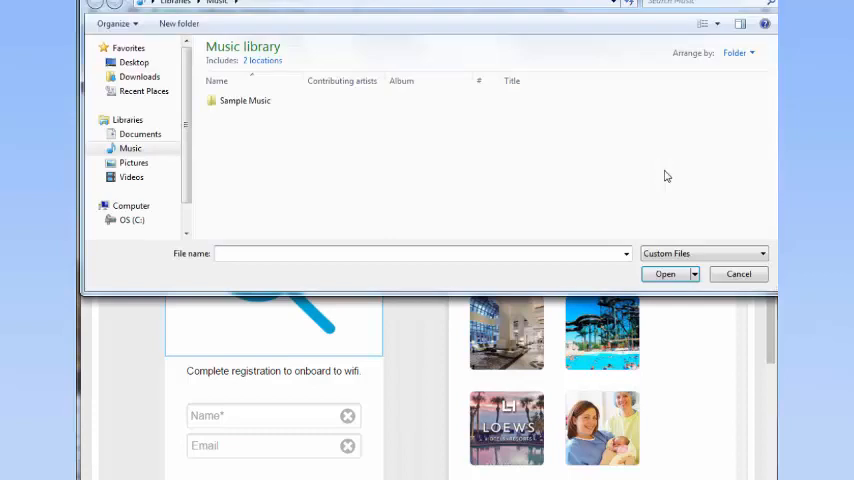
Step: Cancel the upload, close the image preview, and select the Terms & Conditions element
left_click(738, 274)
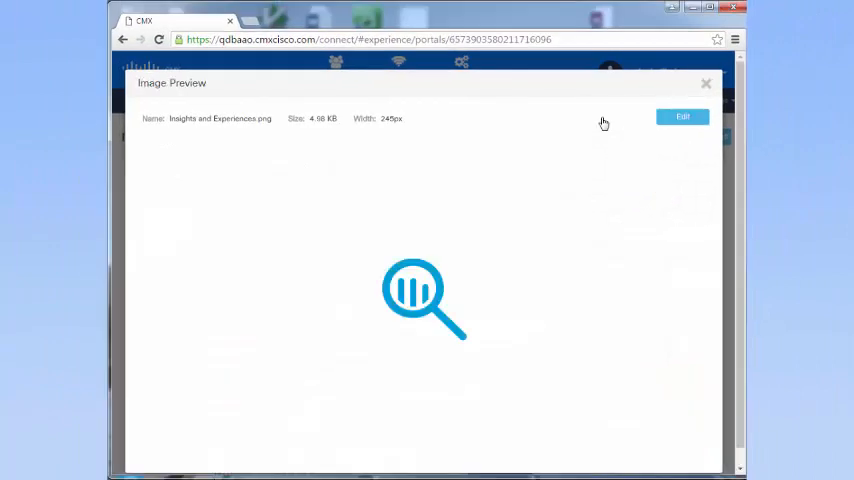
left_click(706, 83)
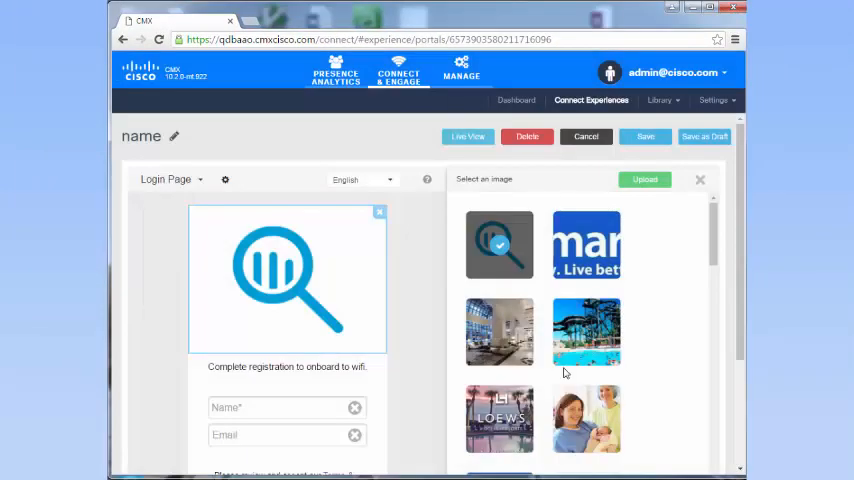
mouse_move(705, 257)
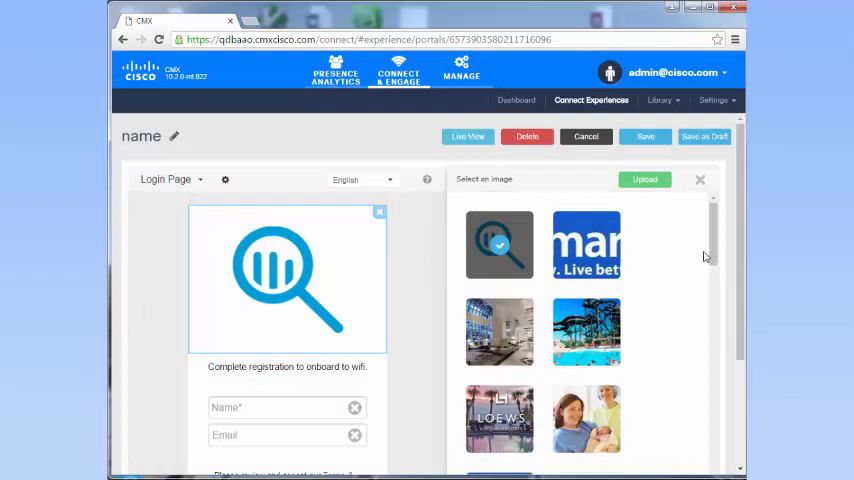
scroll("down", 3)
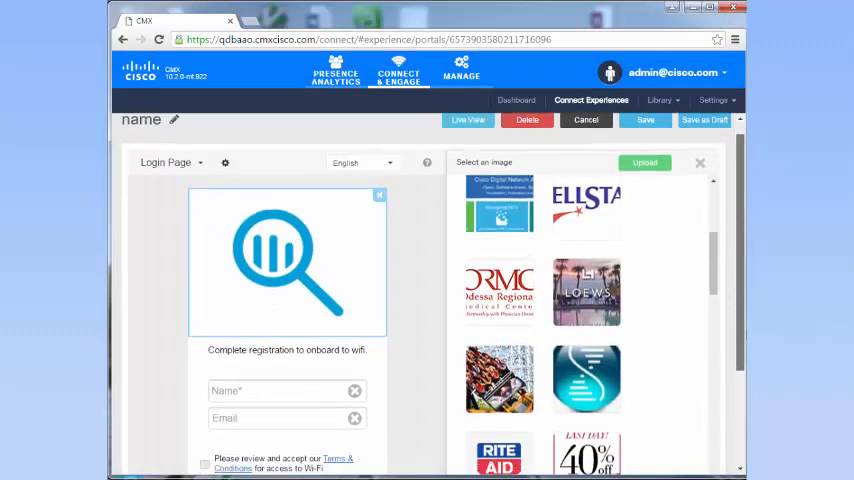
left_click(700, 162)
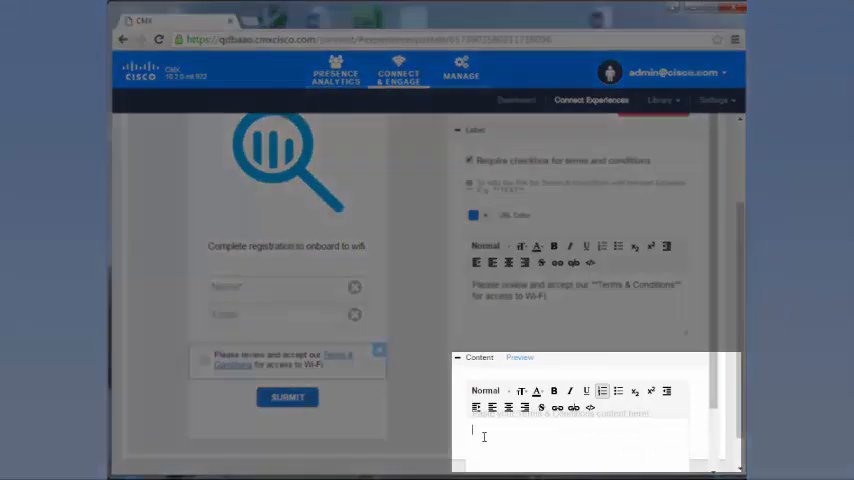
Step: Type 'terms and conditions' into the Terms & Conditions content editor
type("tel")
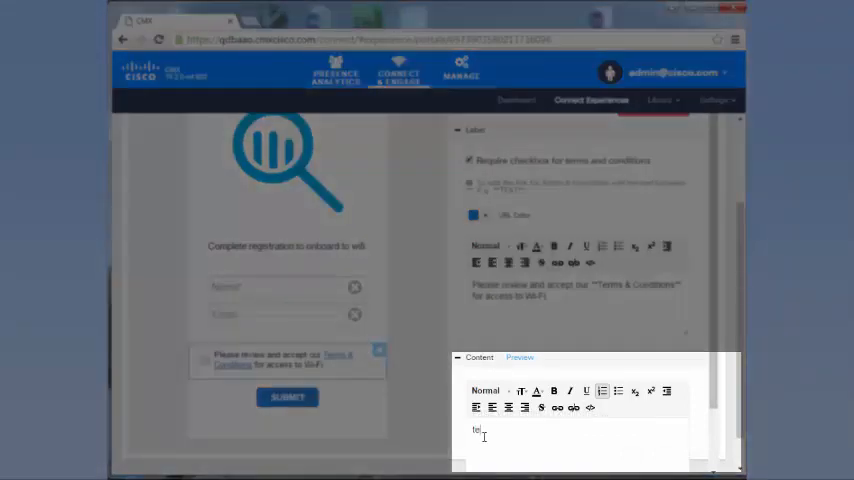
type("erms and con")
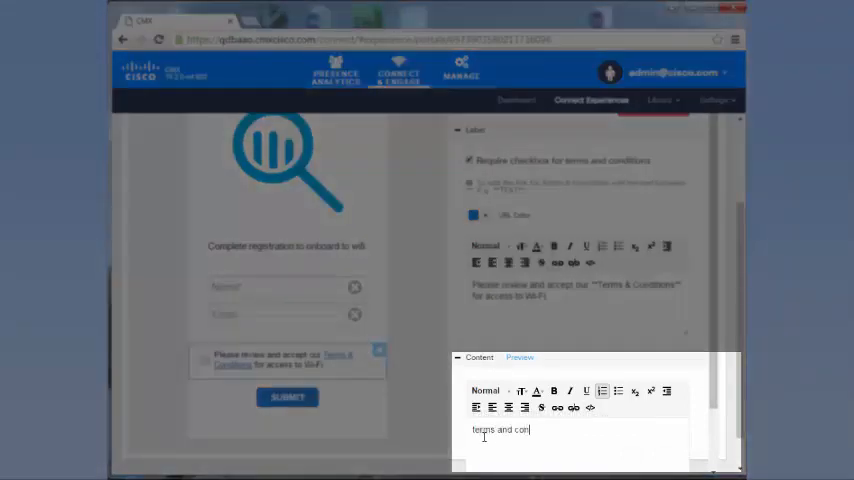
type("ditions")
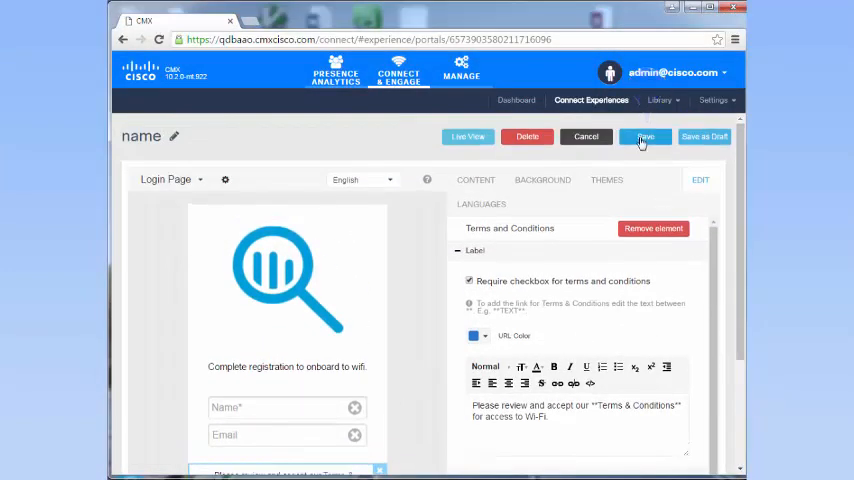
Step: Save the 'name' portal and dismiss the save notice
left_click(645, 136)
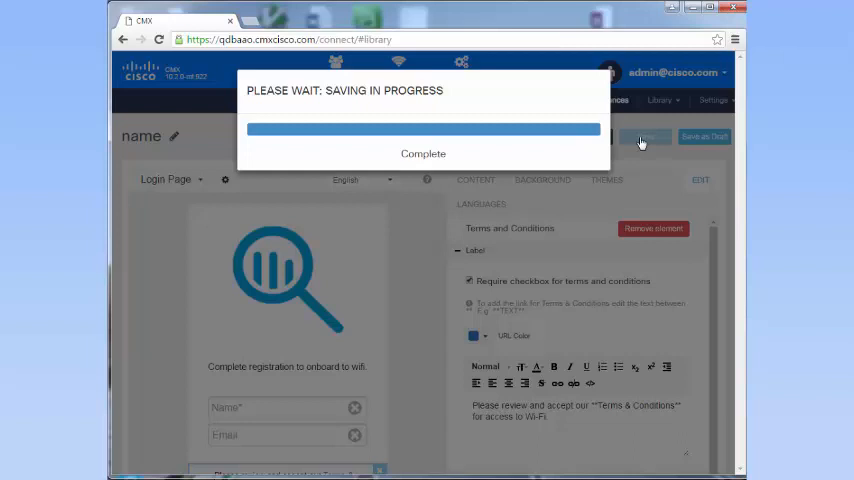
left_click(423, 153)
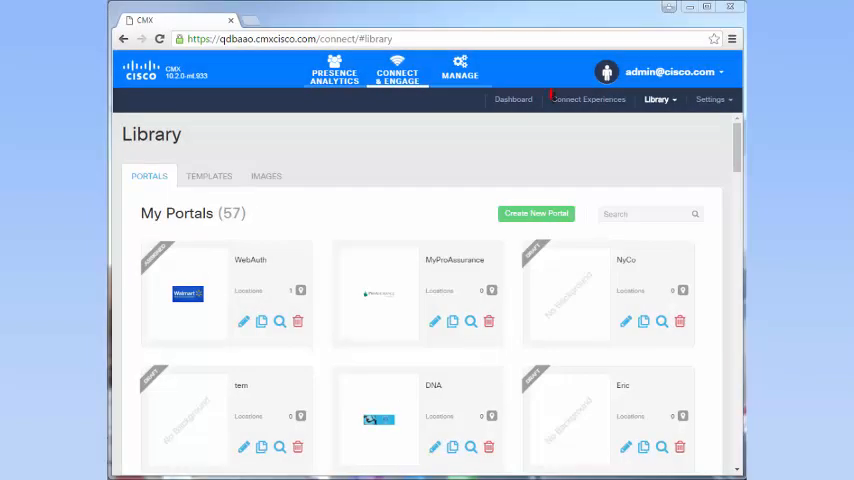
Step: Open Connect Experiences and scroll to the SJC14-5th Floor site's portal choices
left_click(588, 99)
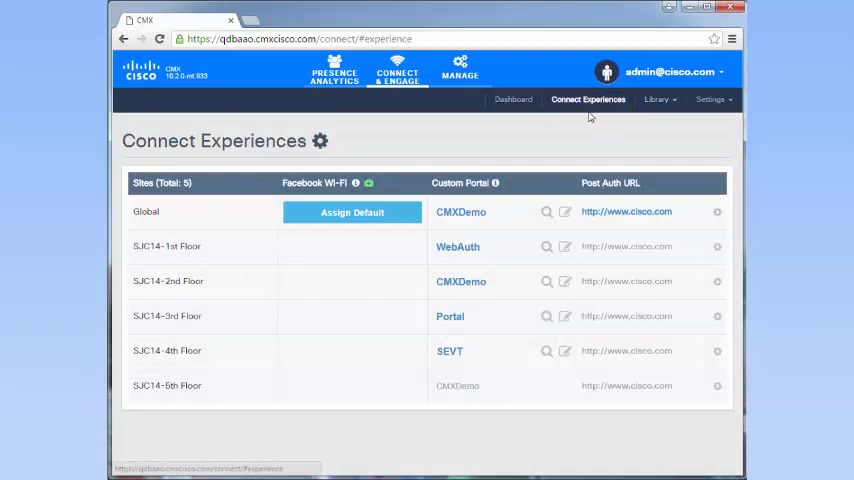
mouse_move(494, 183)
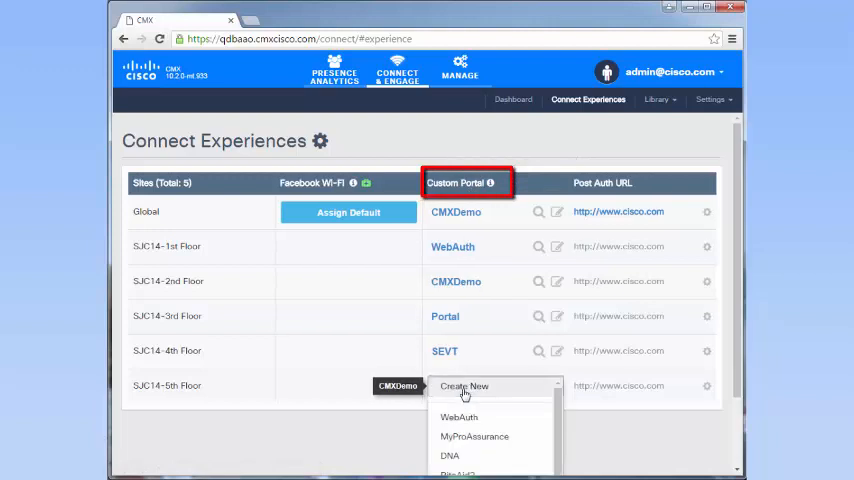
scroll("down", 3)
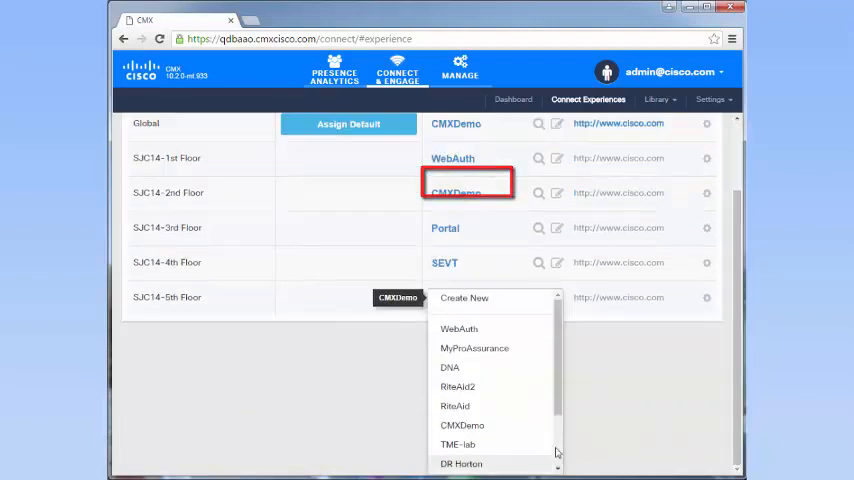